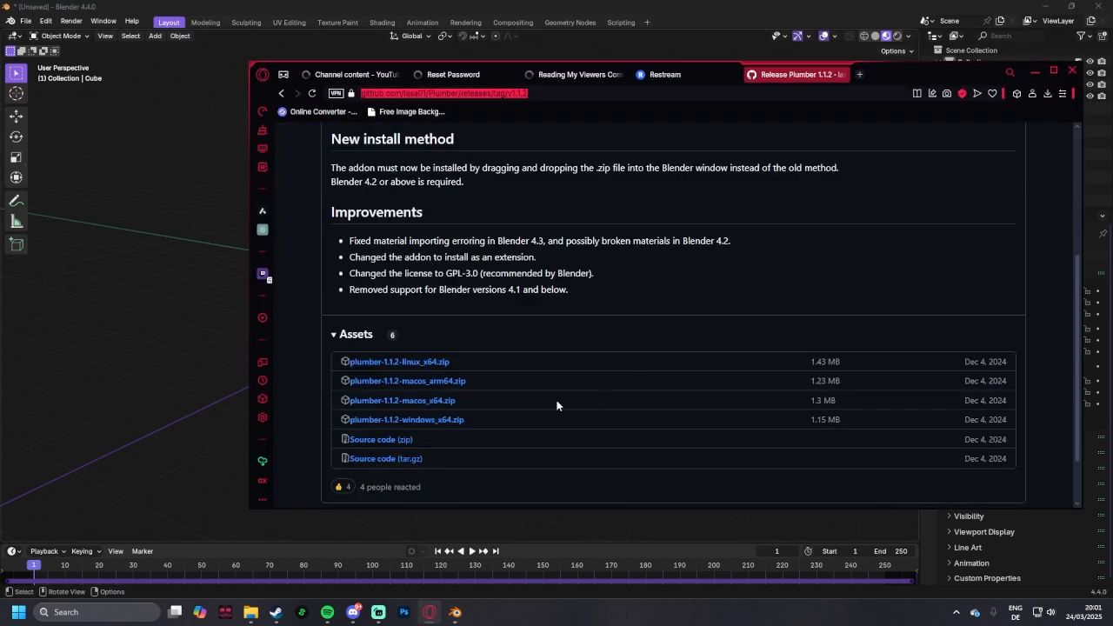
mouse_move(410, 421)
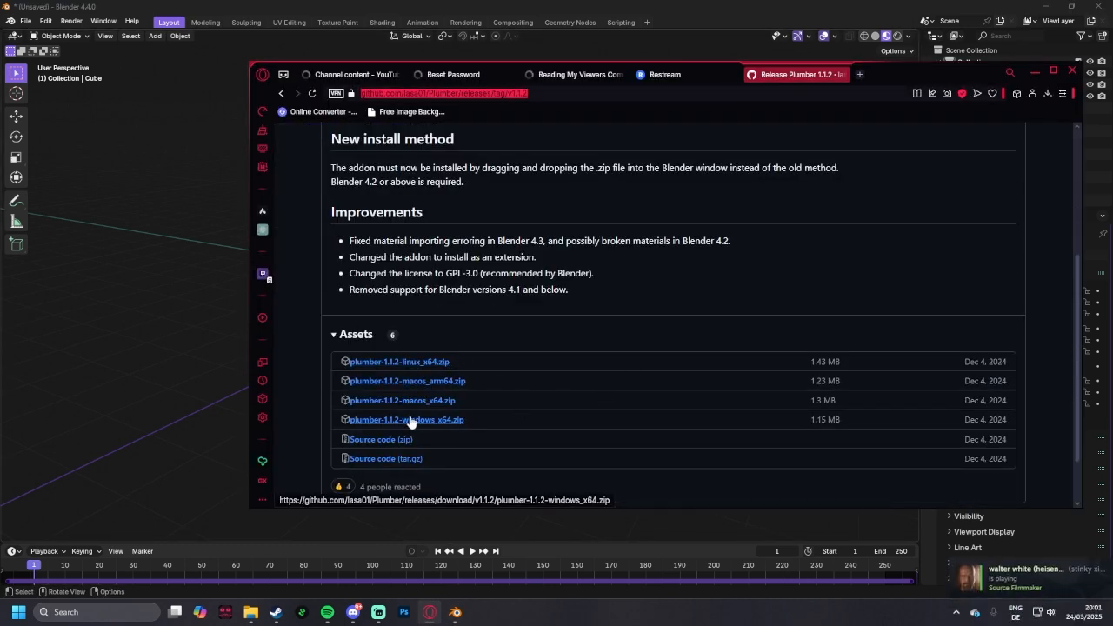
mouse_move(148, 166)
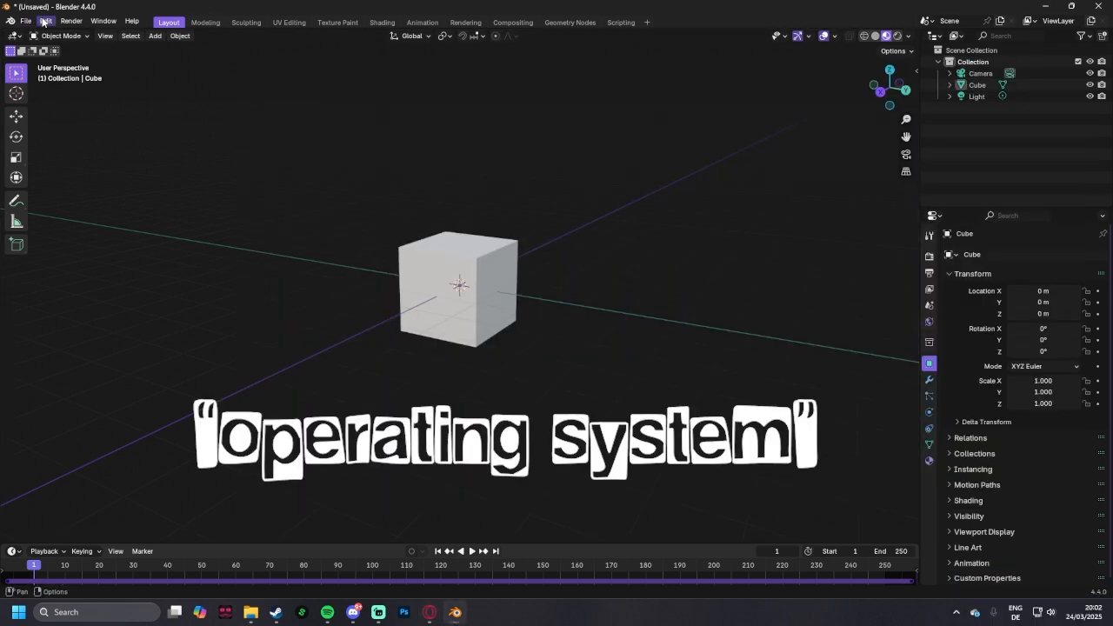
Install plumber-1.1.2-windows_x64.zip from Downloads as an add-on via Preferences.
left_click(45, 20)
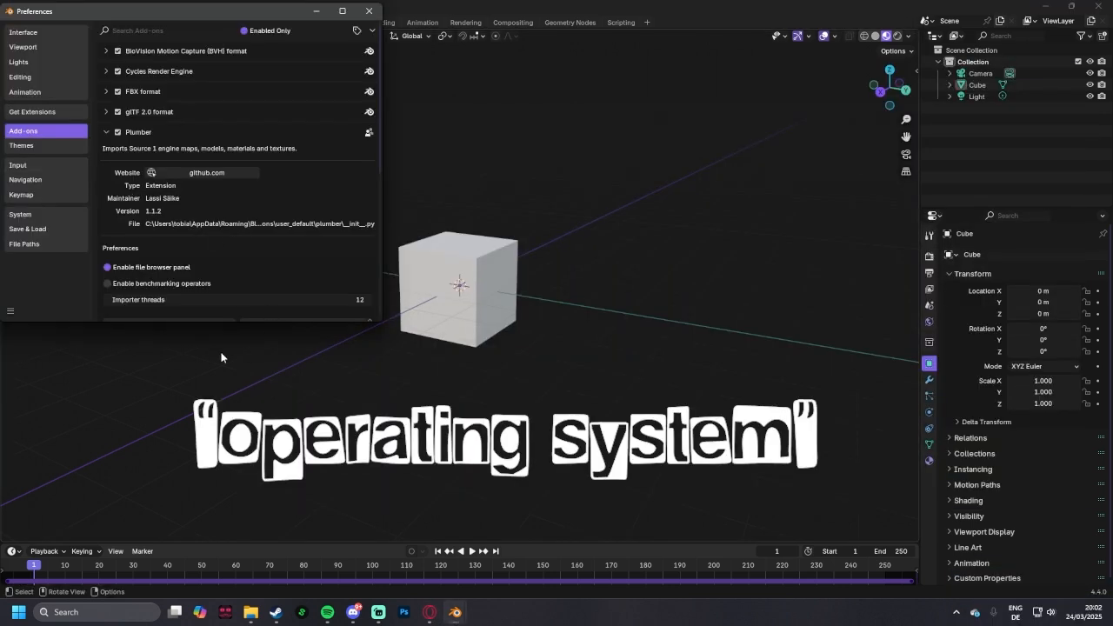
left_click(370, 31)
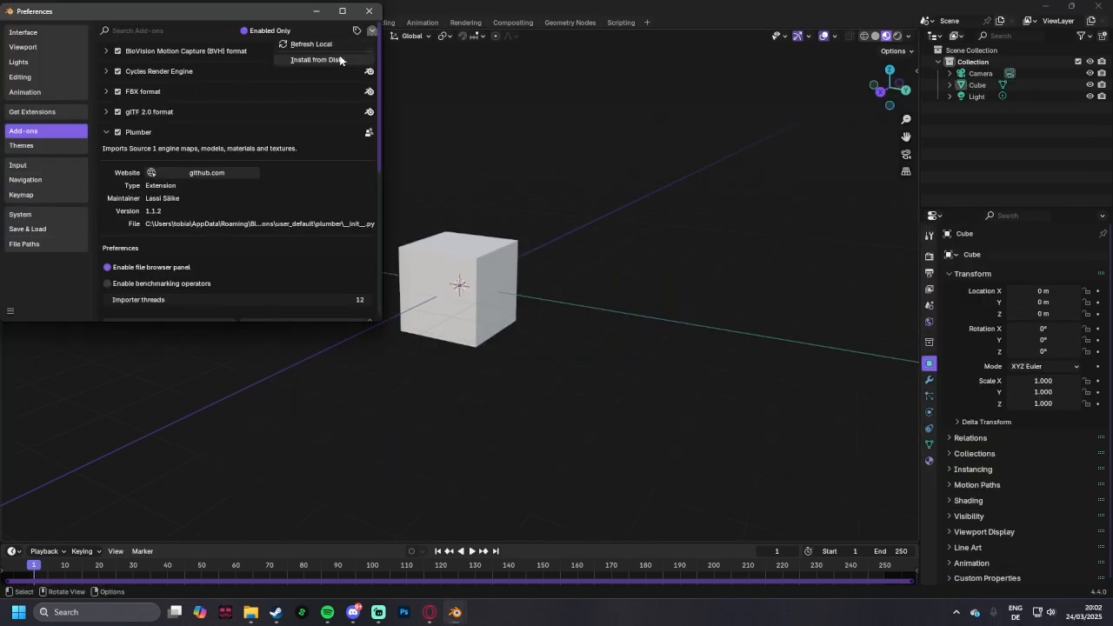
left_click(316, 59)
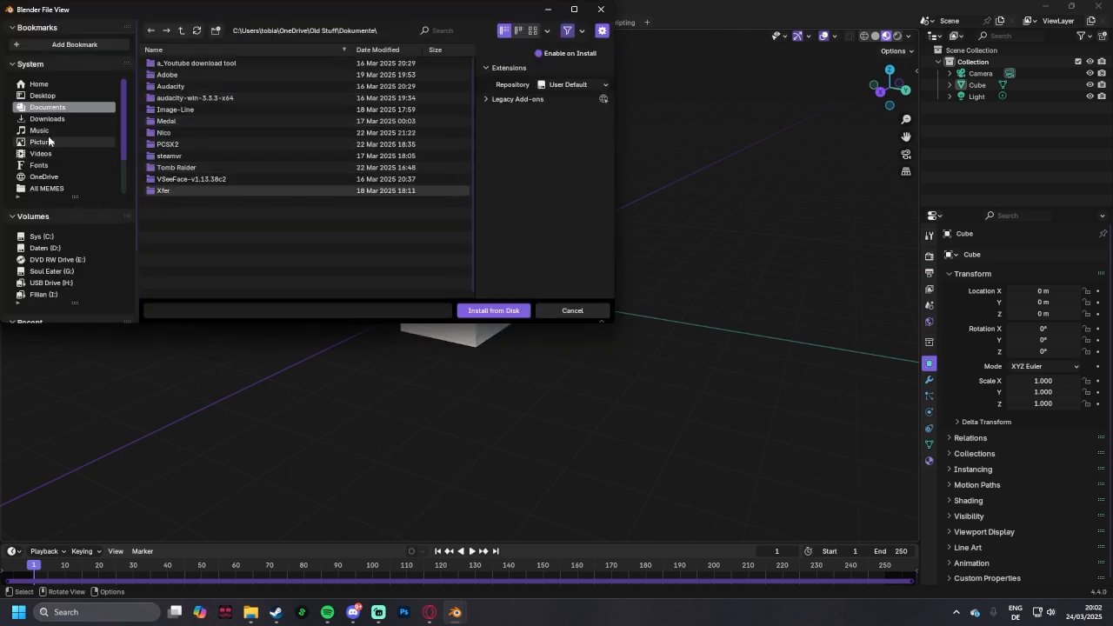
left_click(47, 118)
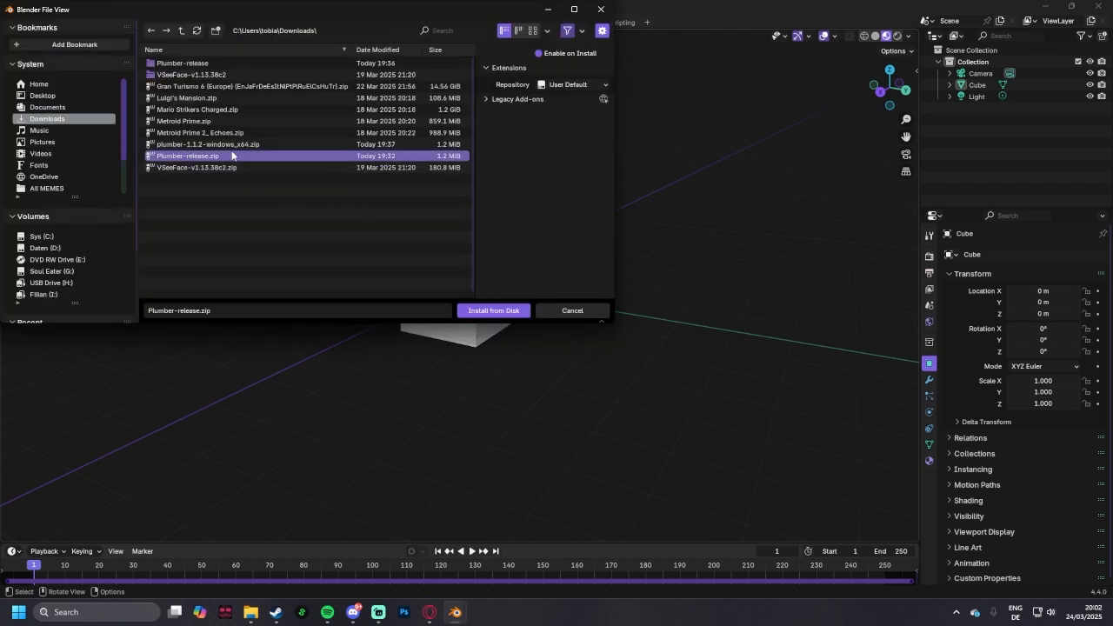
left_click(209, 144)
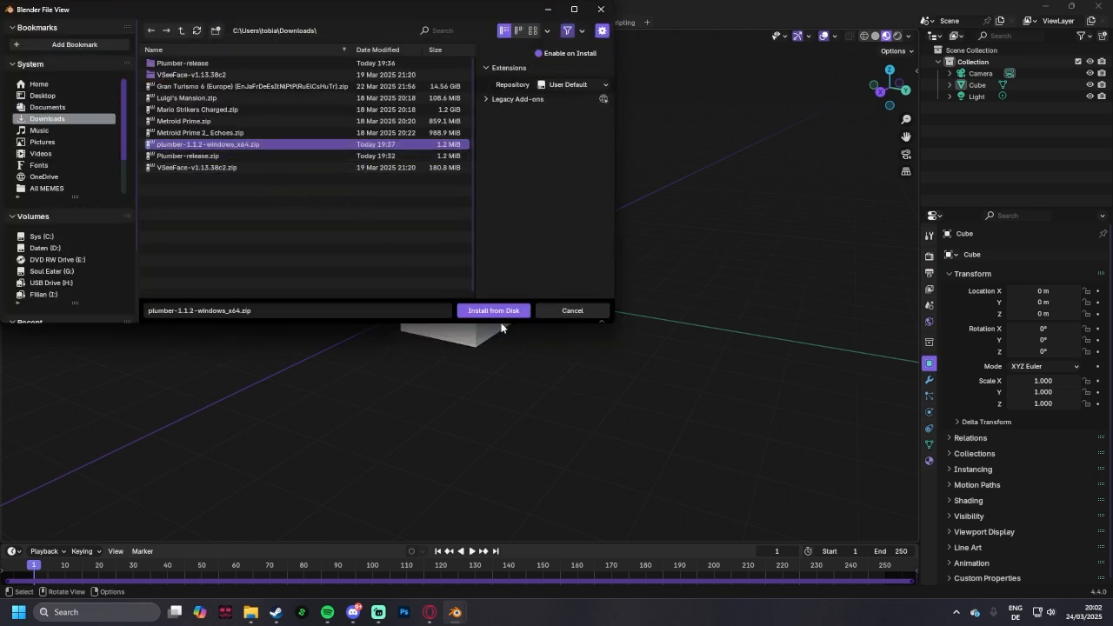
left_click(492, 311)
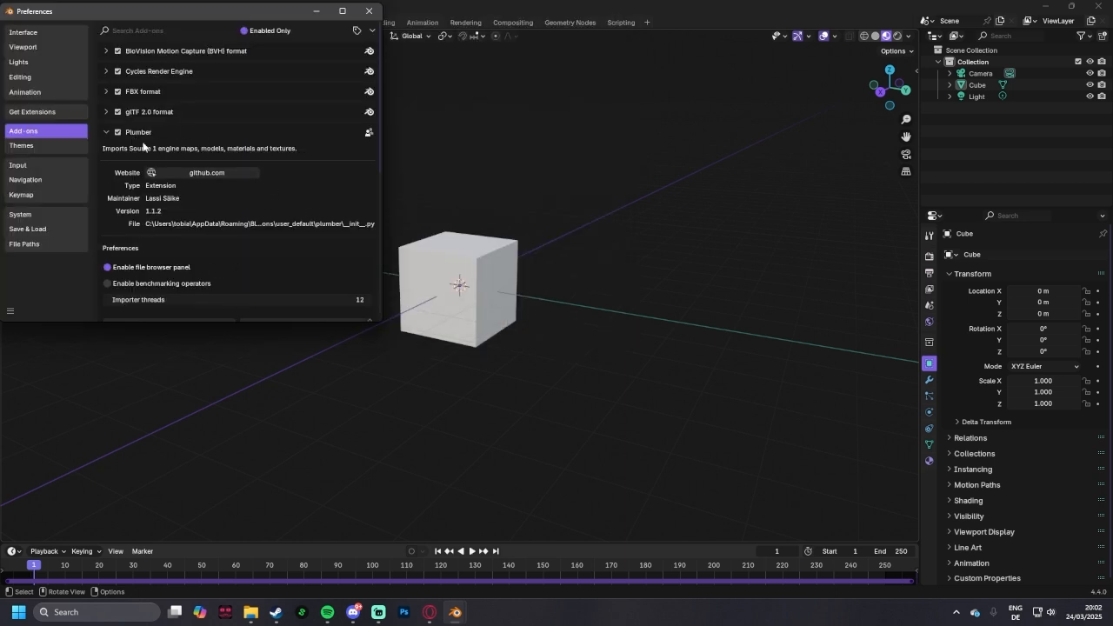
scroll("down", 3)
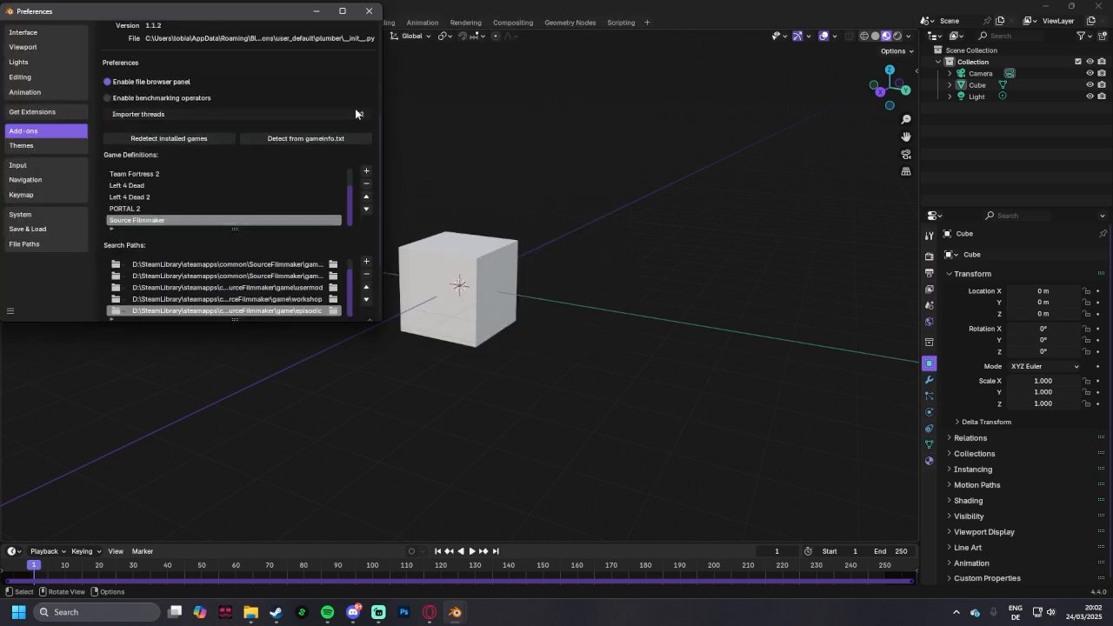
mouse_move(366, 172)
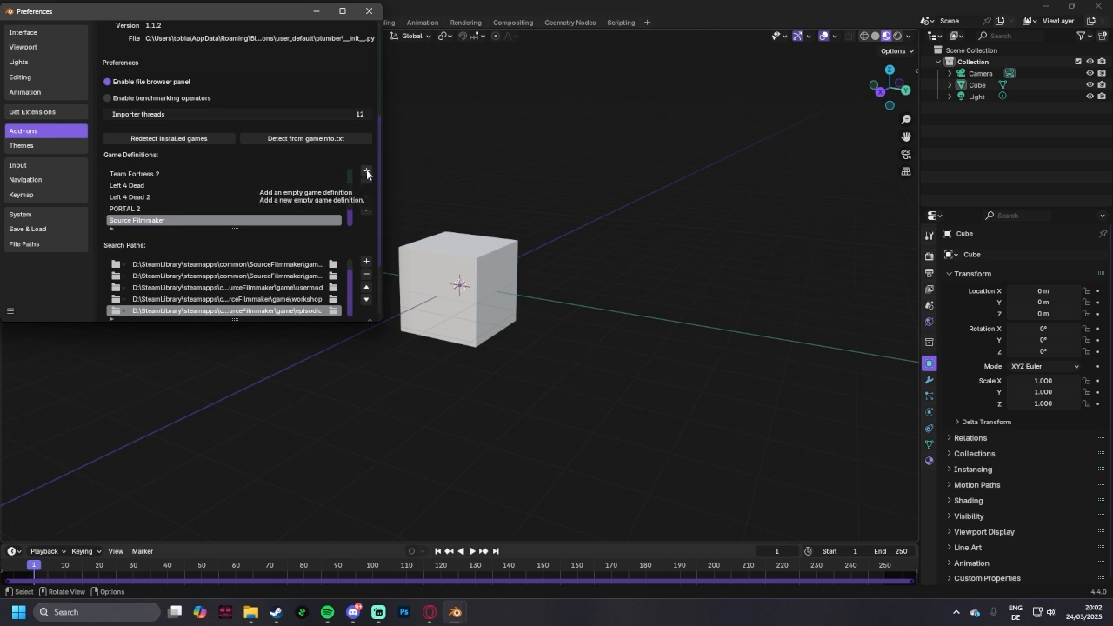
scroll("down", 3)
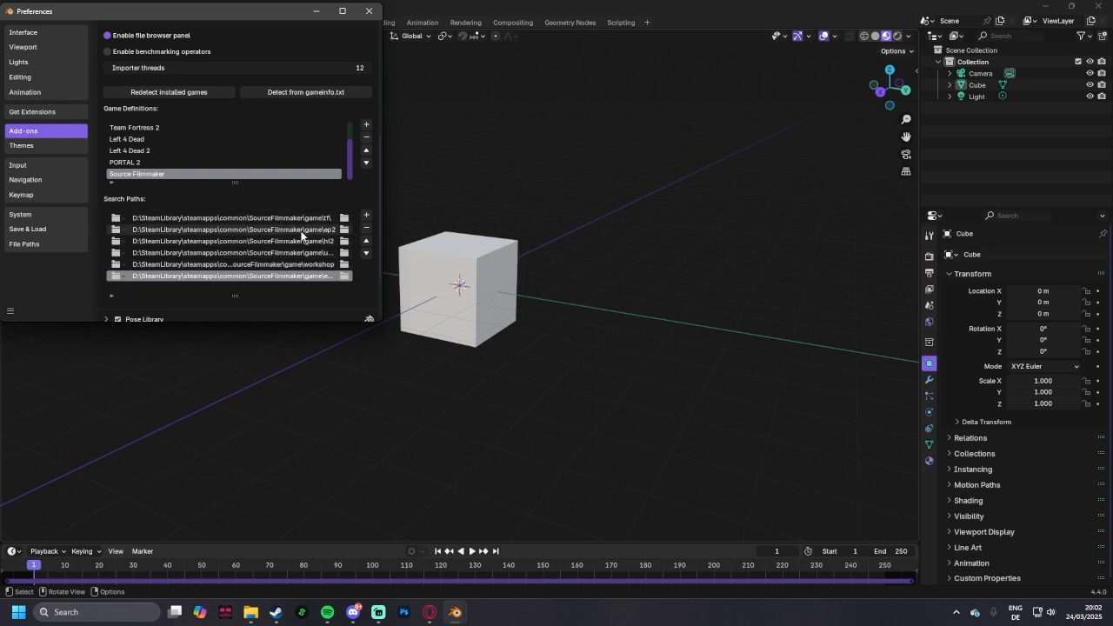
mouse_move(306, 234)
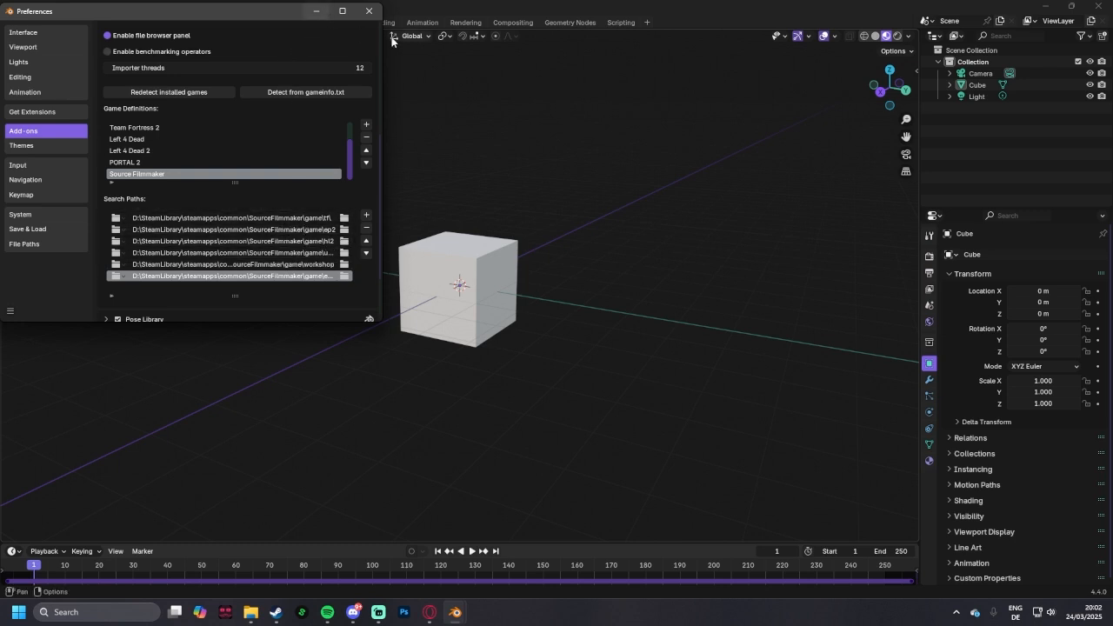
Close Preferences and start Plumber's Valve Map Format (.vmf) import.
left_click(369, 10)
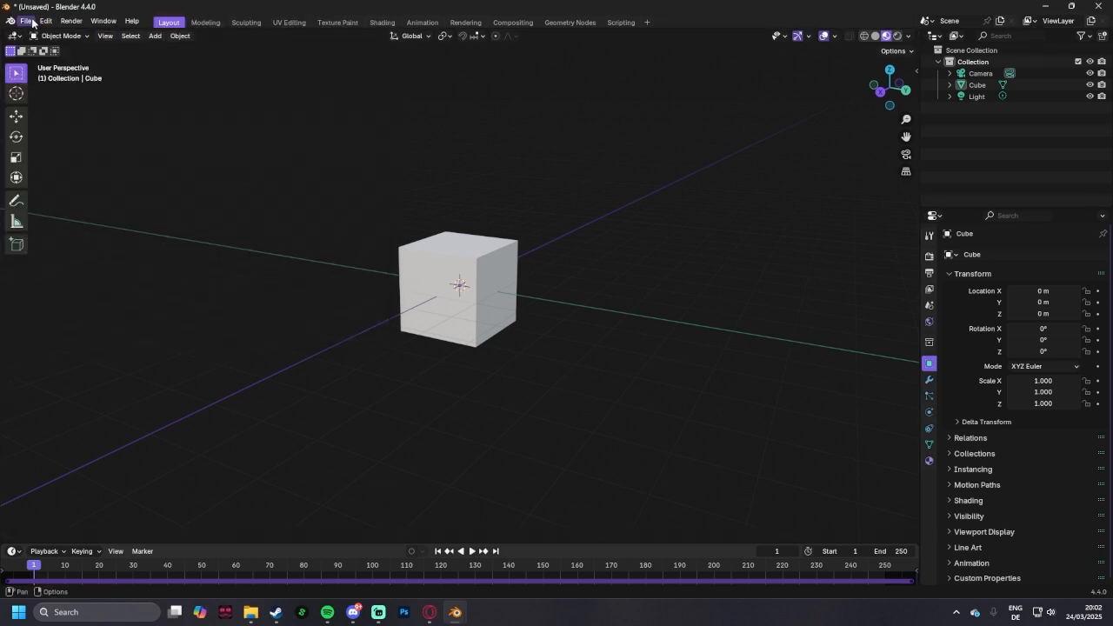
left_click(26, 21)
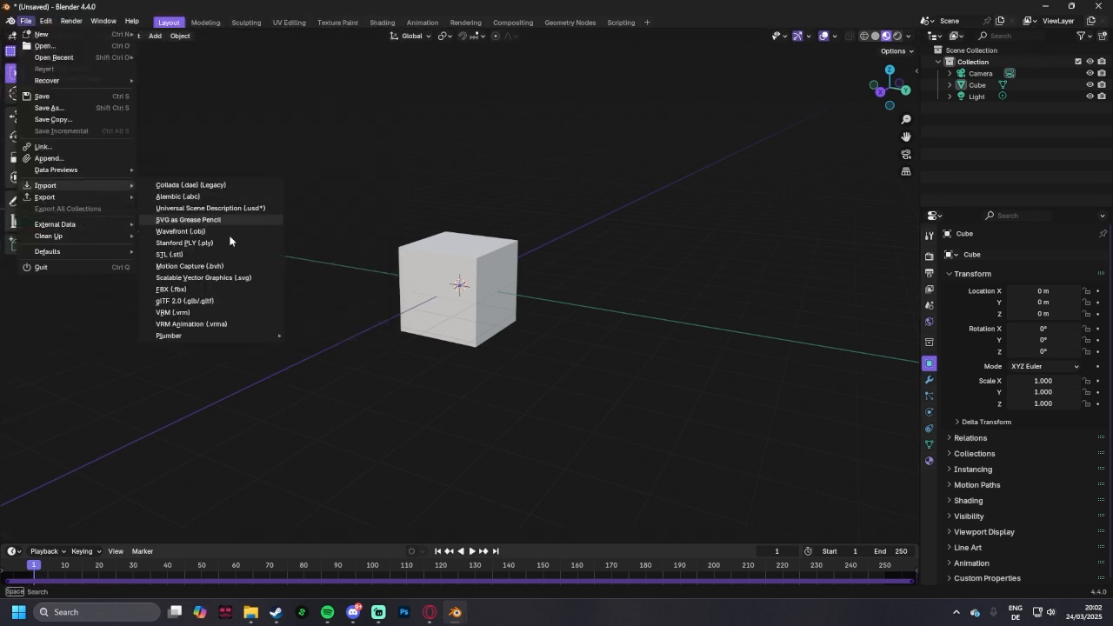
mouse_move(168, 336)
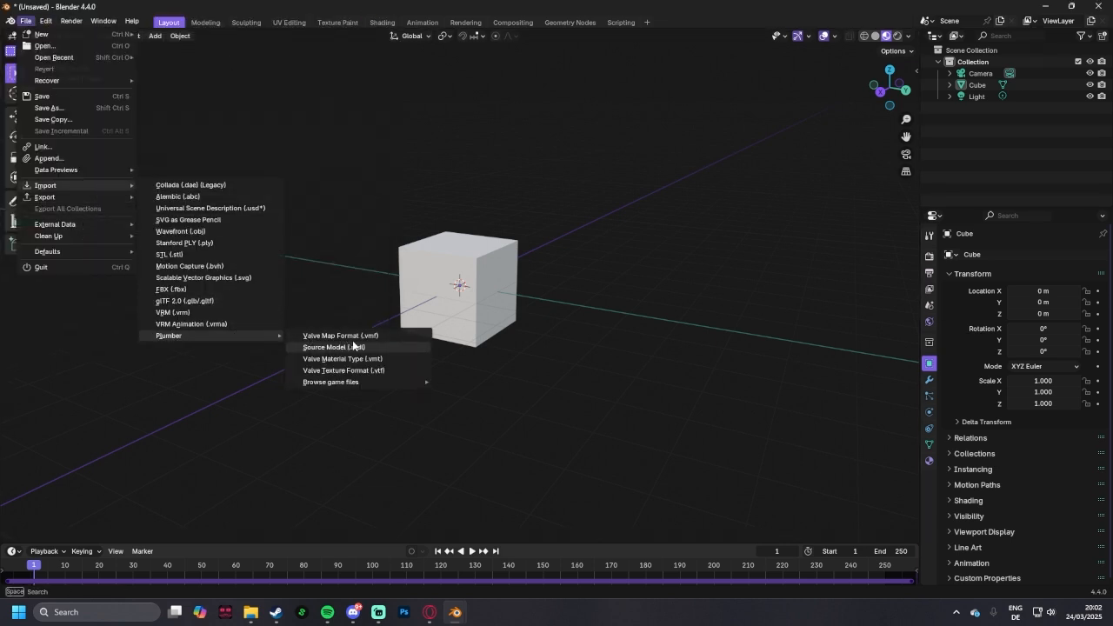
left_click(340, 335)
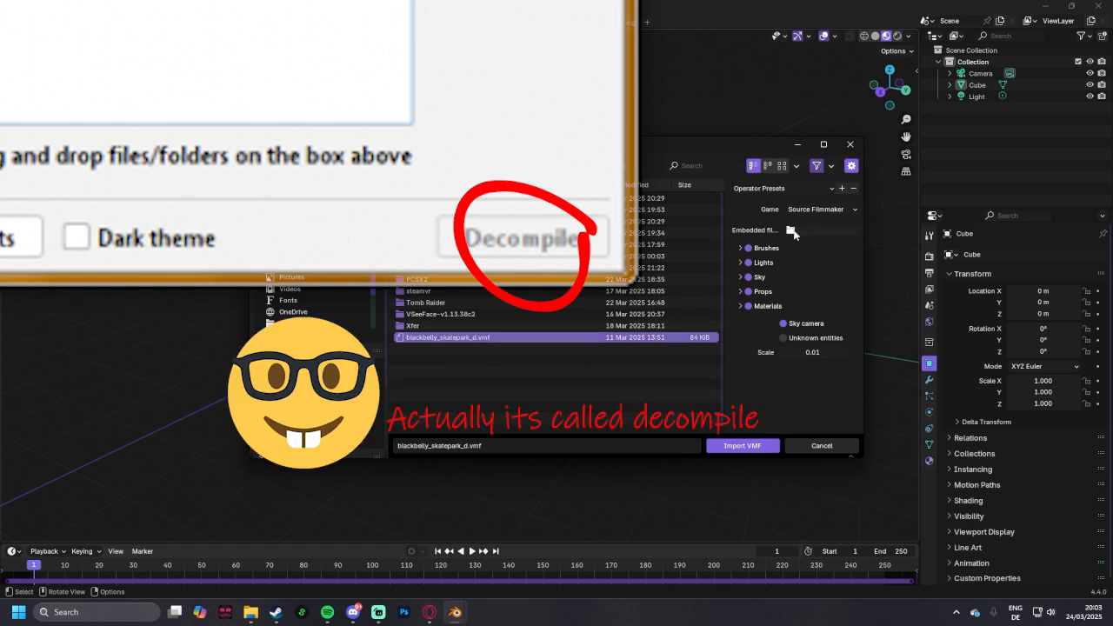
Import blackbelly_skatepark_d.vmf with Source Filmmaker chosen as the game.
left_click(819, 209)
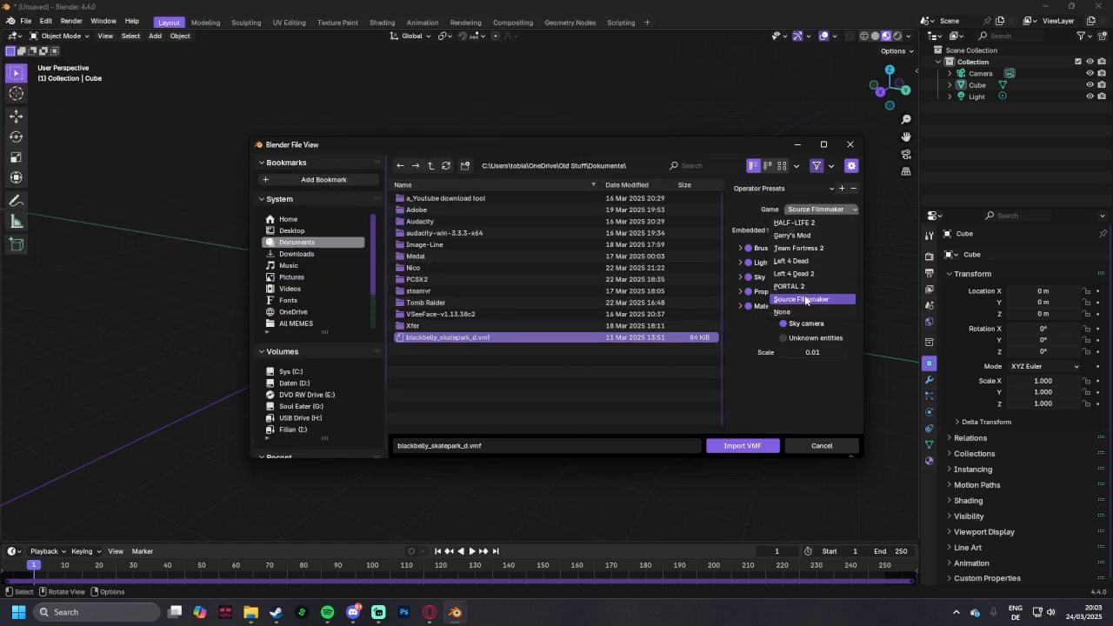
left_click(811, 298)
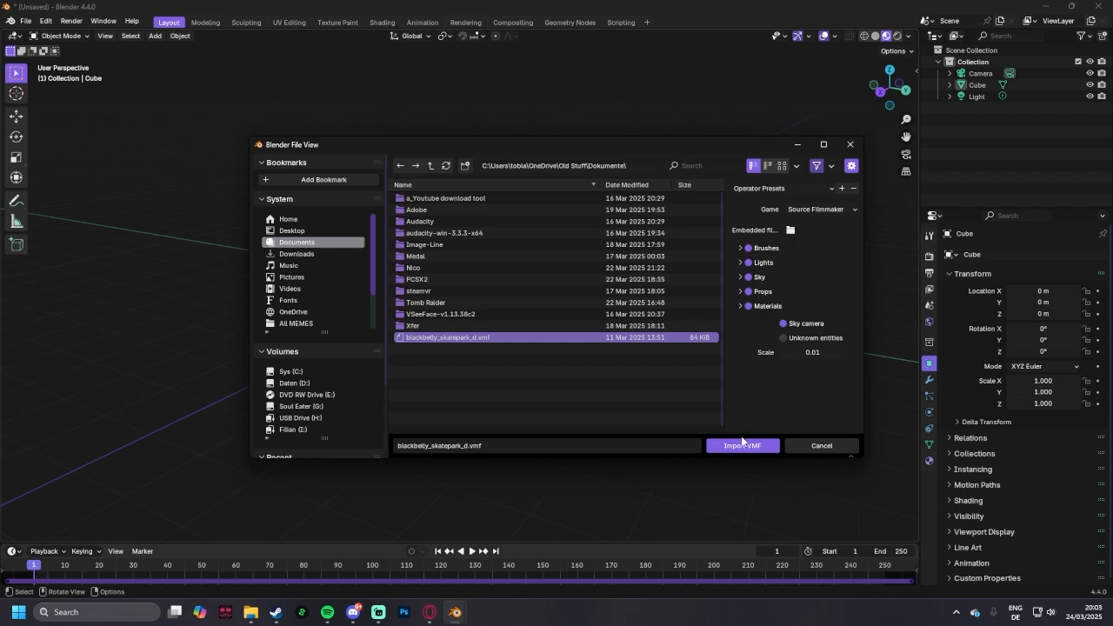
left_click(741, 445)
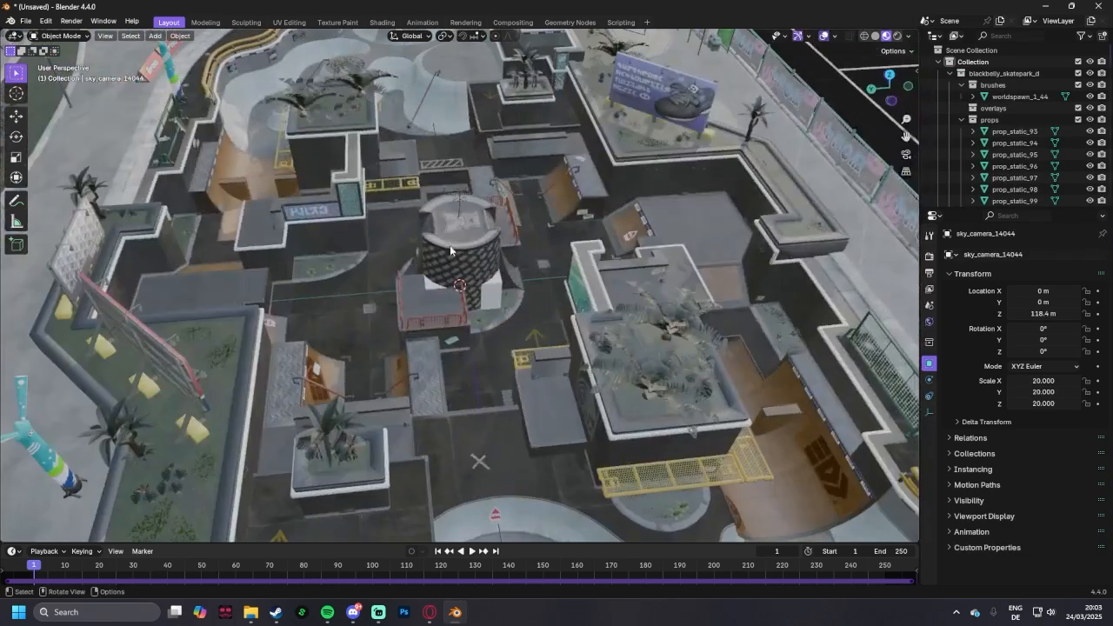
Move the view closer to the skatepark's central tower to inspect the textures.
left_click_drag(451, 250, 629, 241)
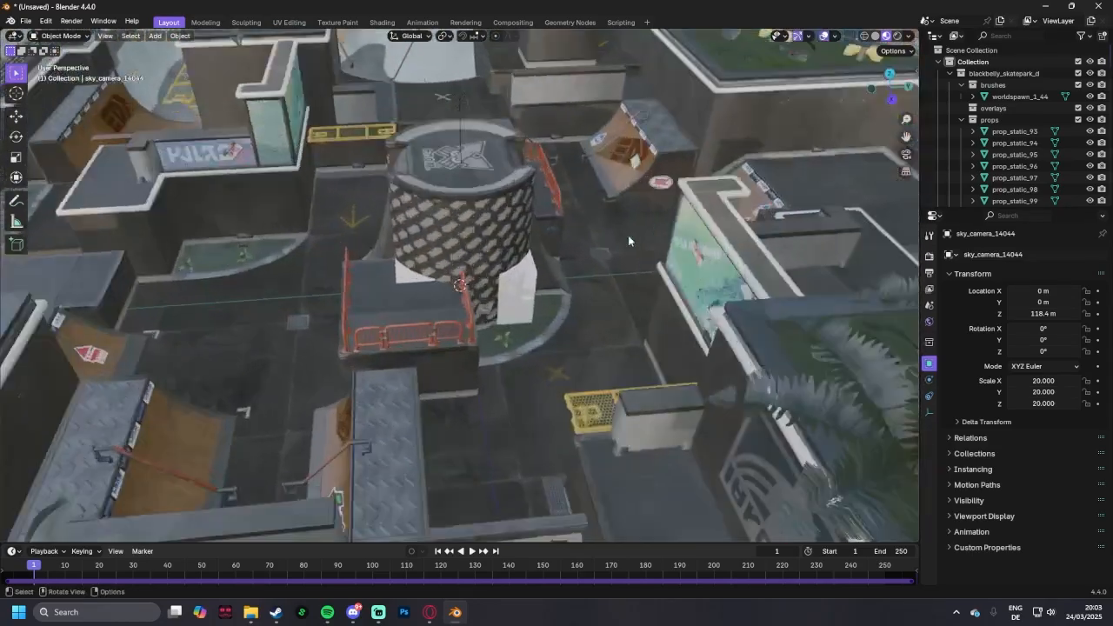